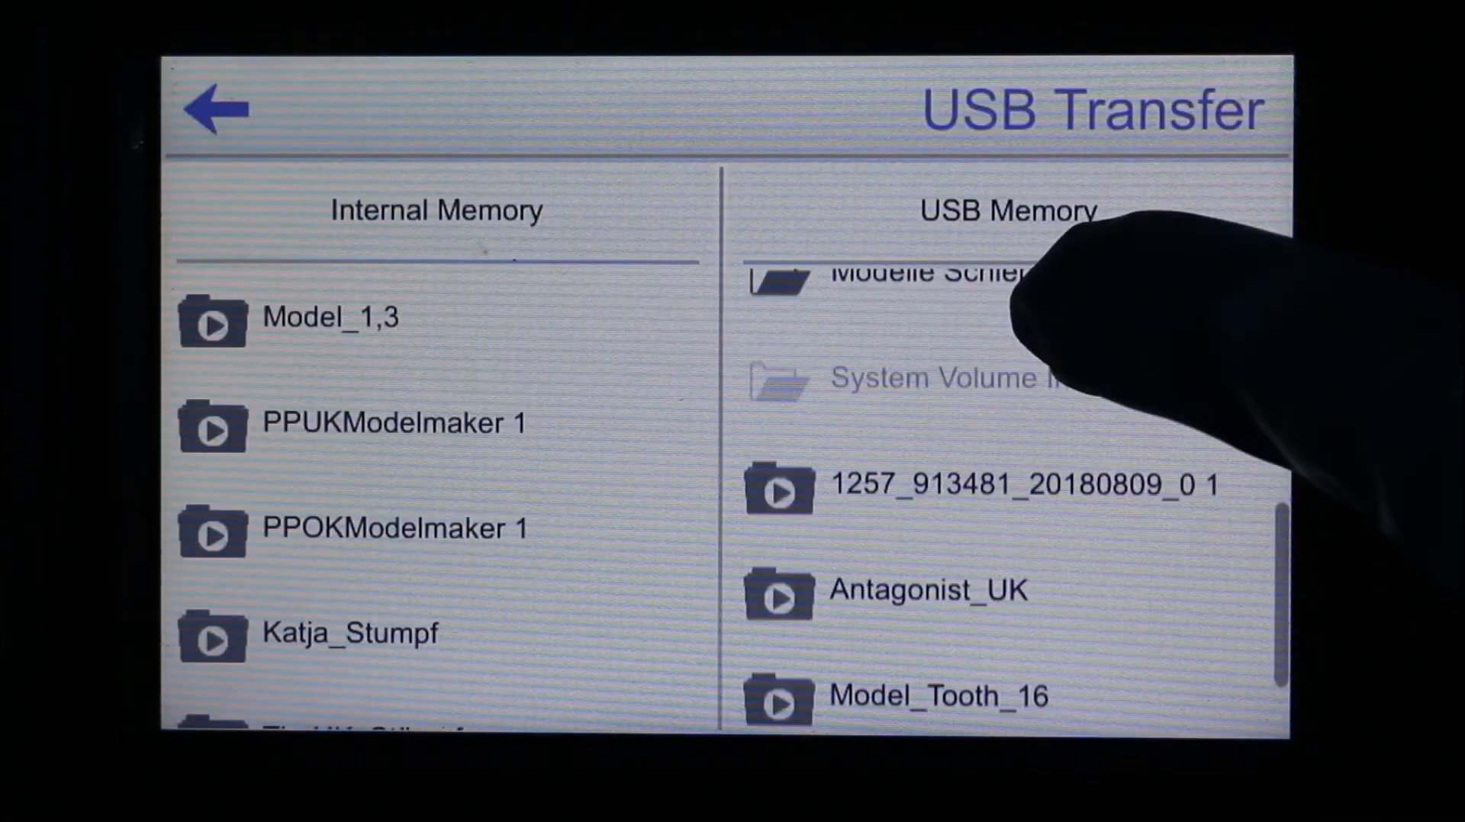
Import the Model_Tooth_16 print job from USB memory into the printer's library.
click(934, 696)
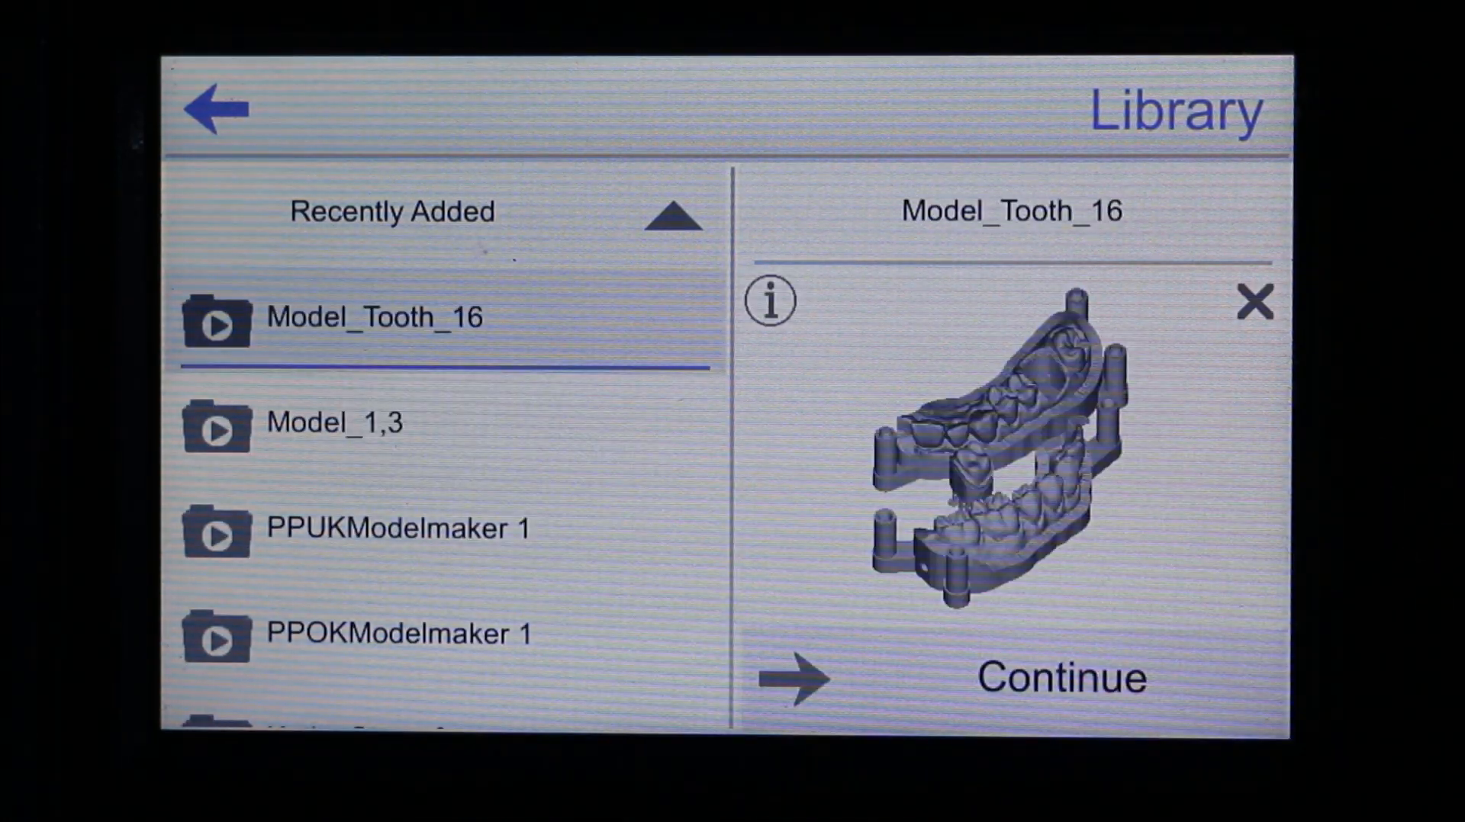
Continue with Model_Tooth_16 to the Material and Quality screen (dima Print Model, 30 µm default).
click(1060, 676)
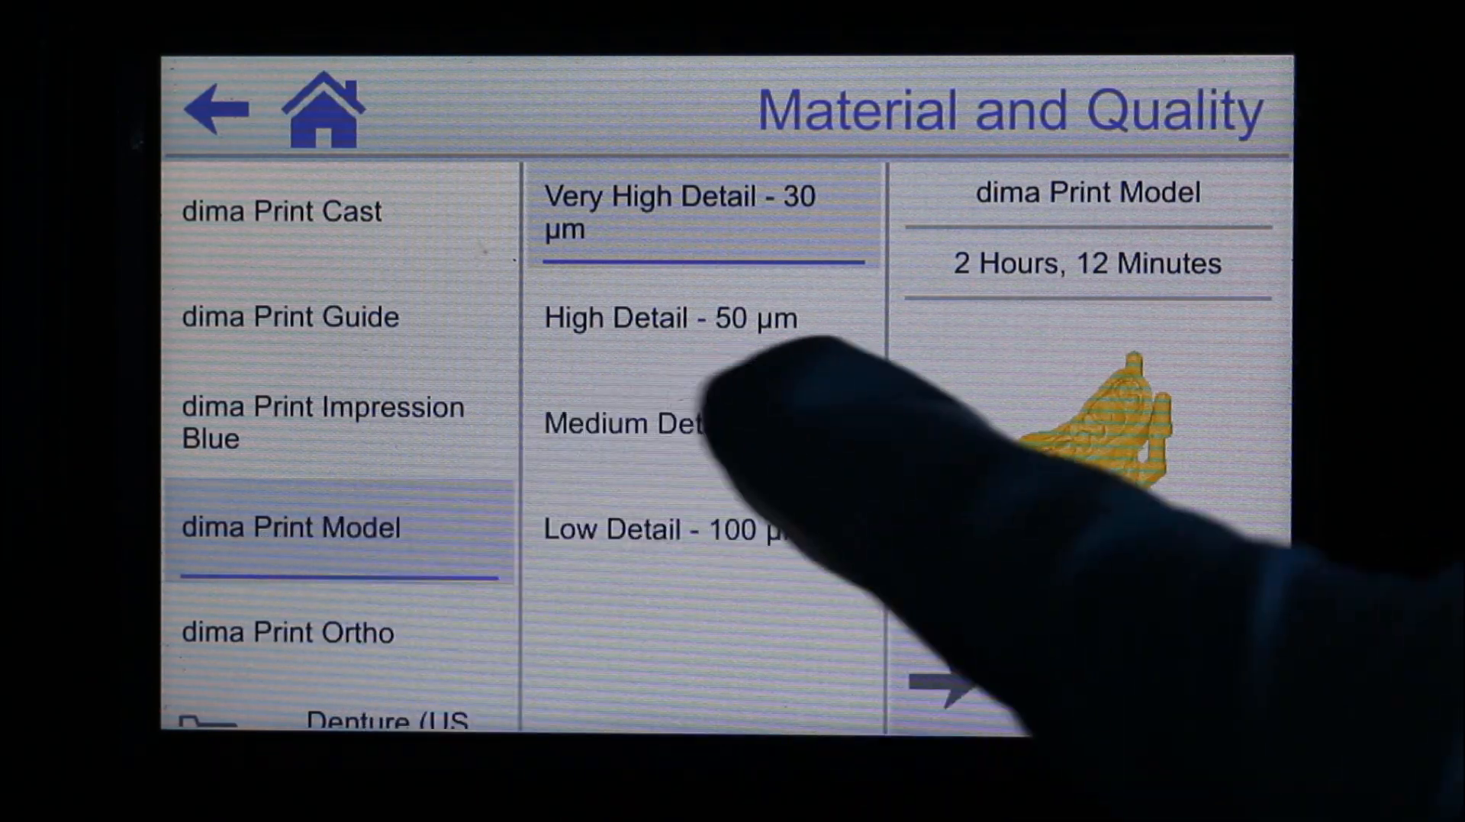
Choose High Detail - 50 µm for dima Print Model and confirm: 1 h 21 min, 432 layers.
click(668, 317)
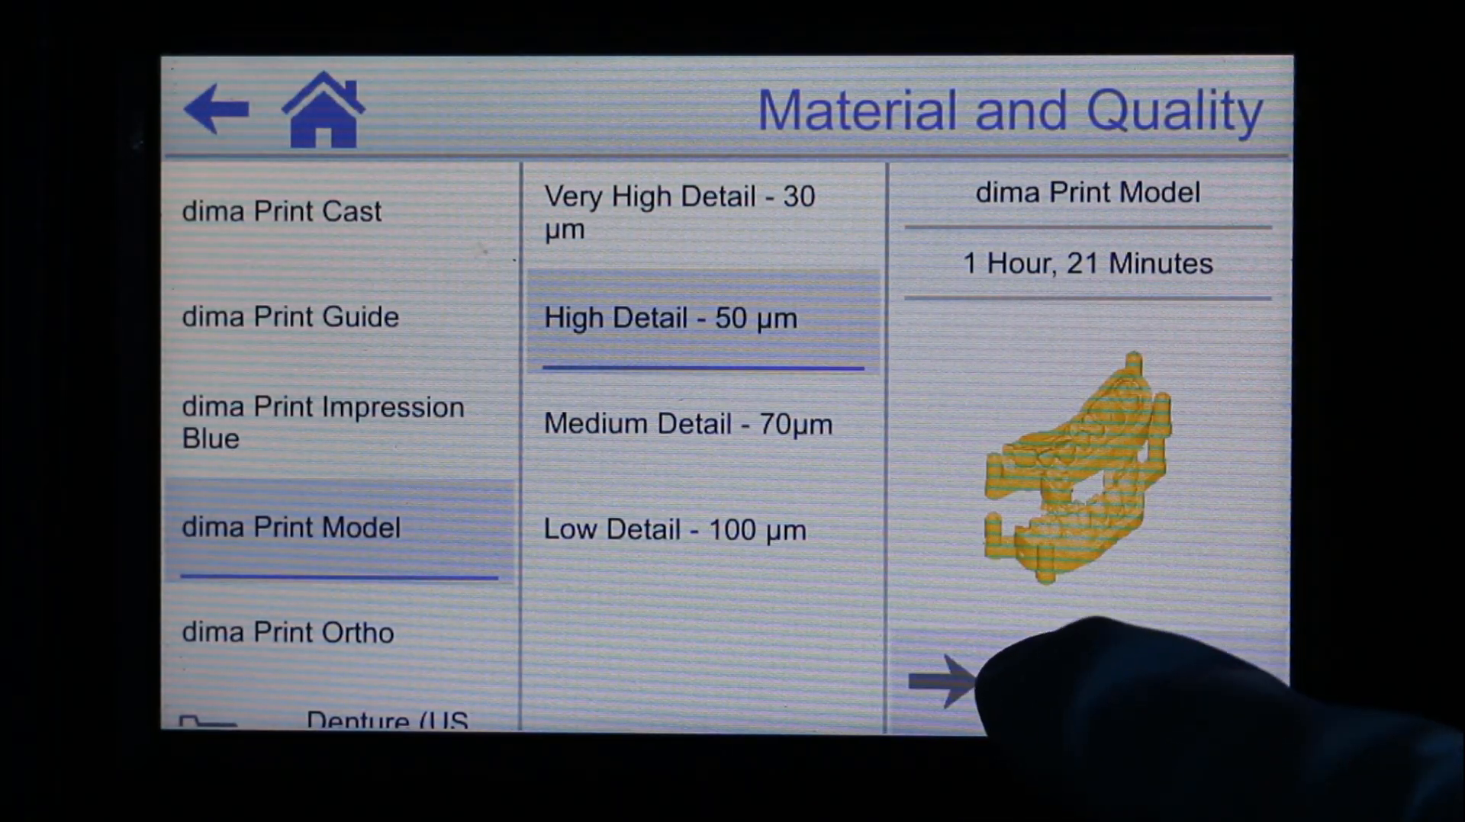
click(946, 682)
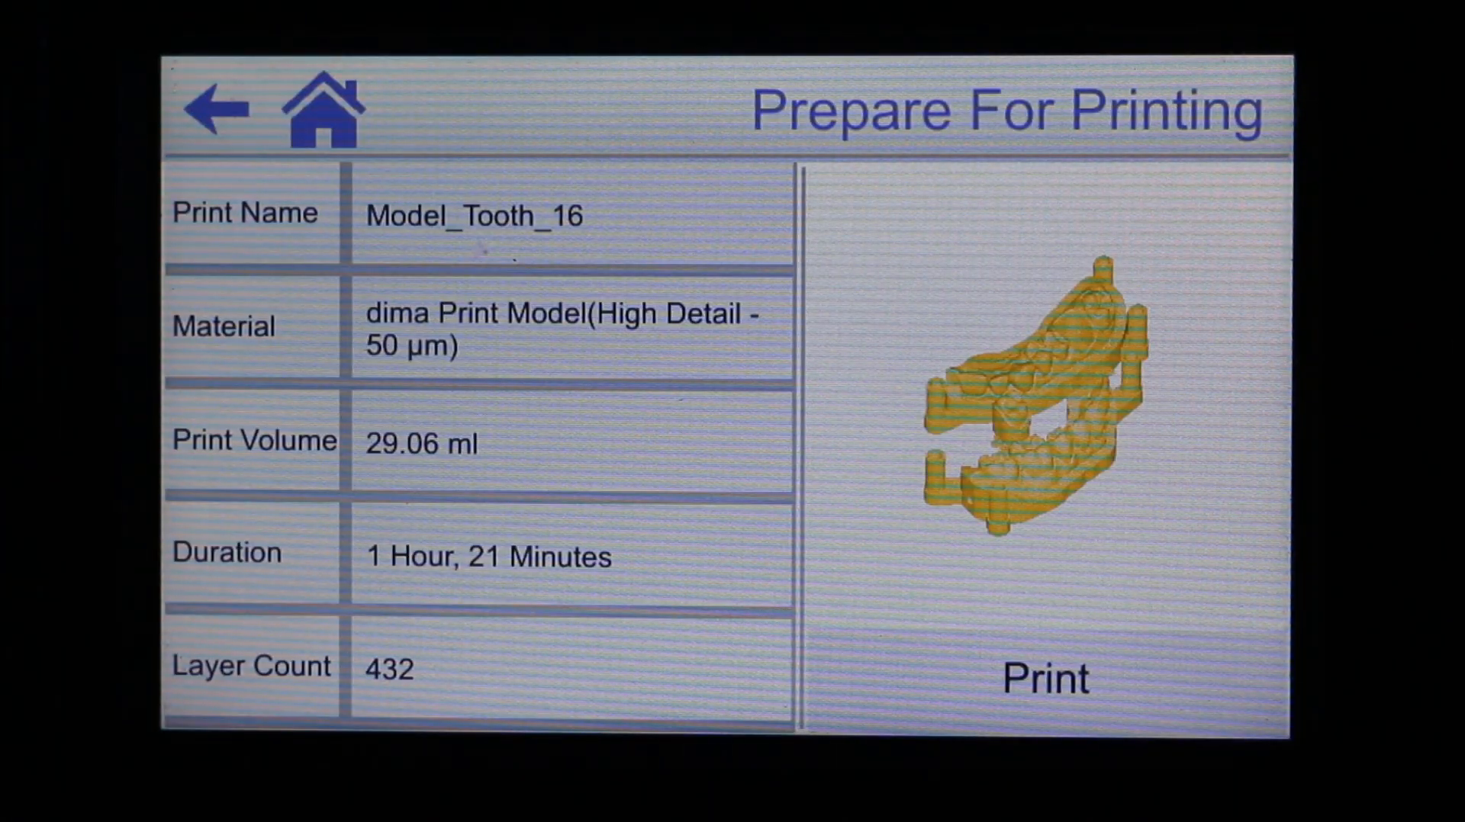